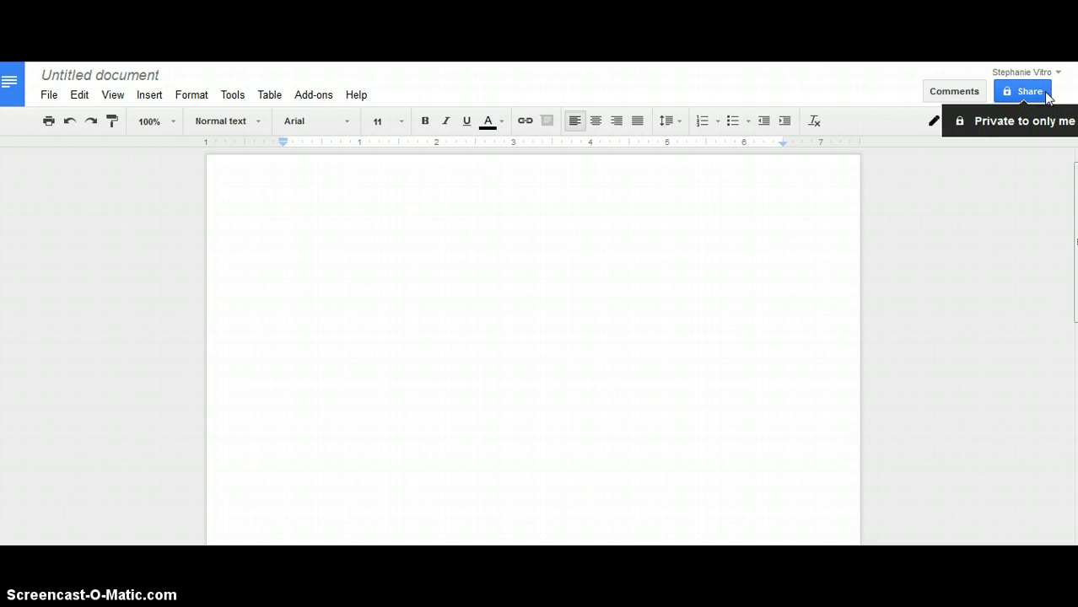
pyautogui.click(1027, 91)
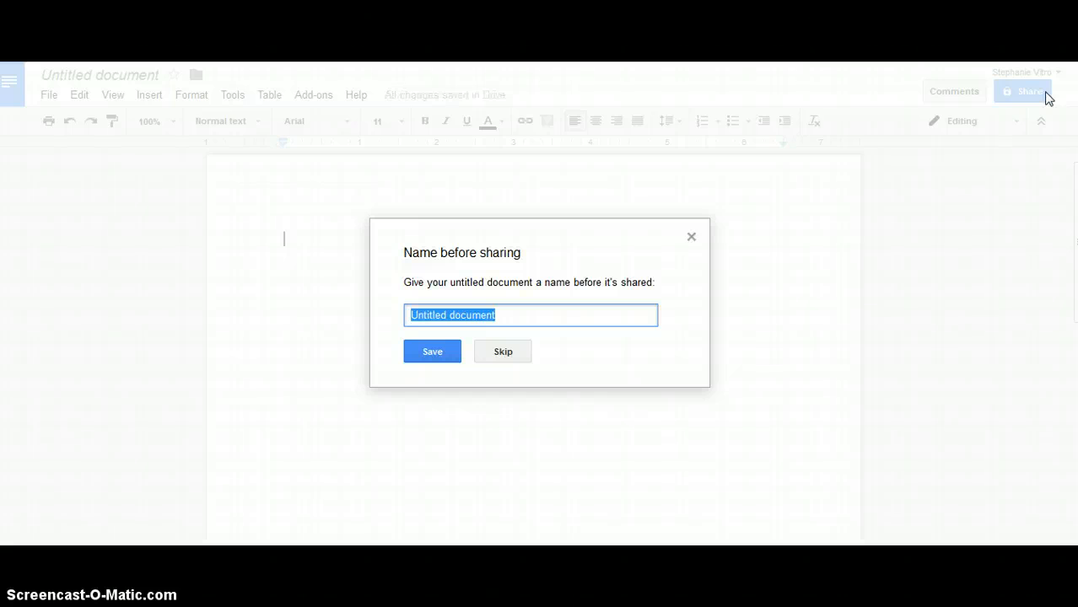
pyautogui.write('Vitro')
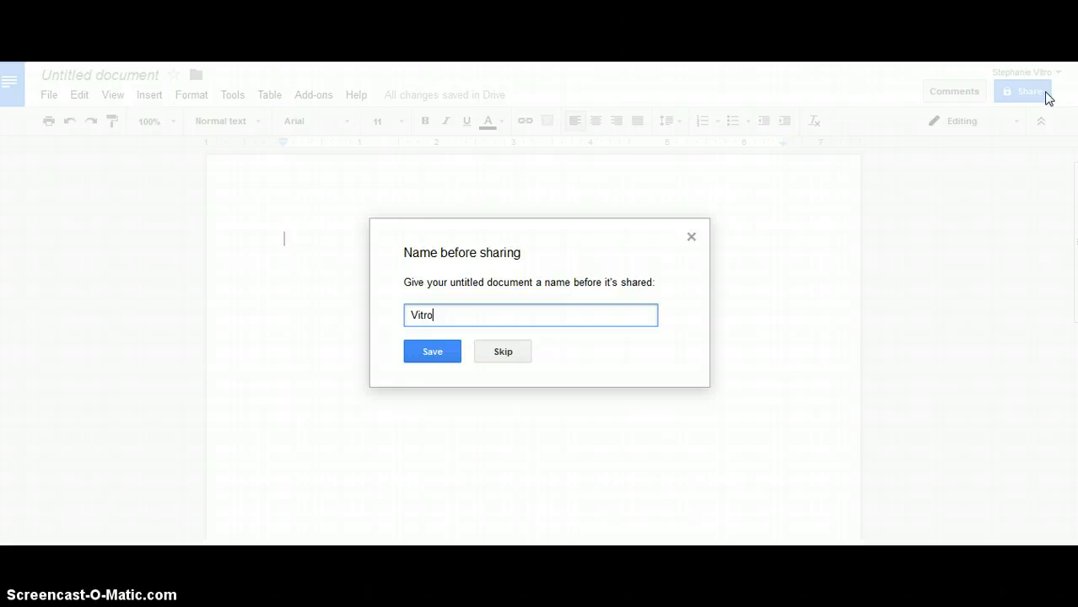
pyautogui.write(', Stephanie IST')
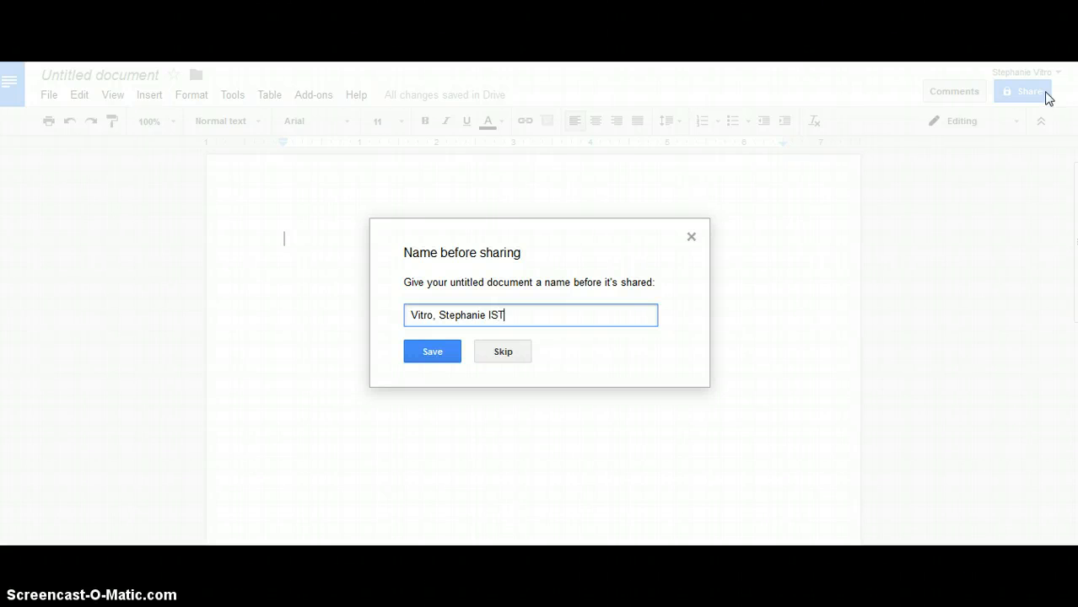
pyautogui.write('E Activity')
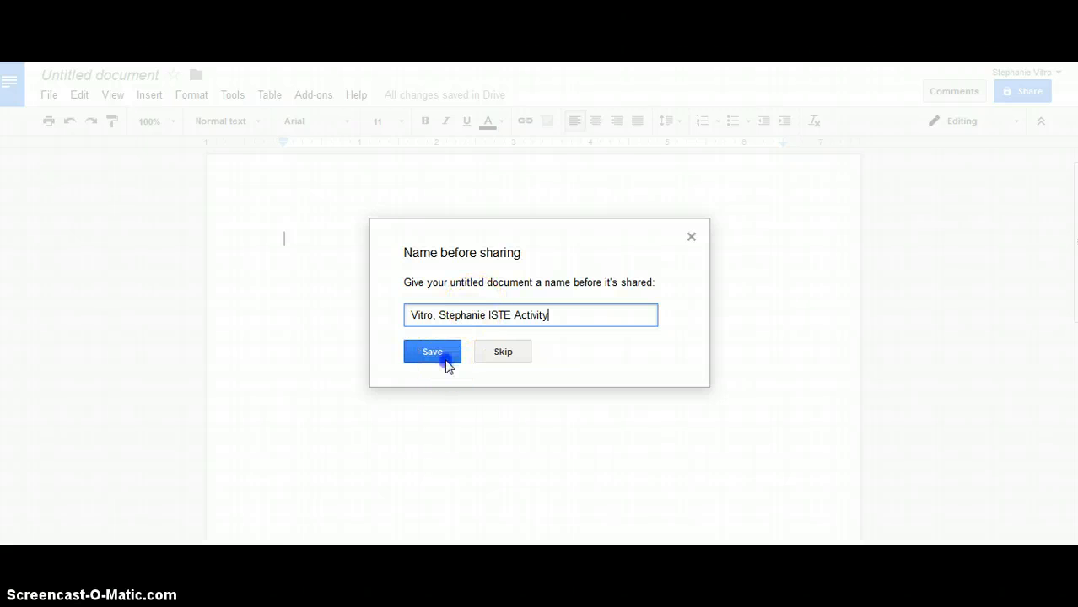
pyautogui.click(432, 351)
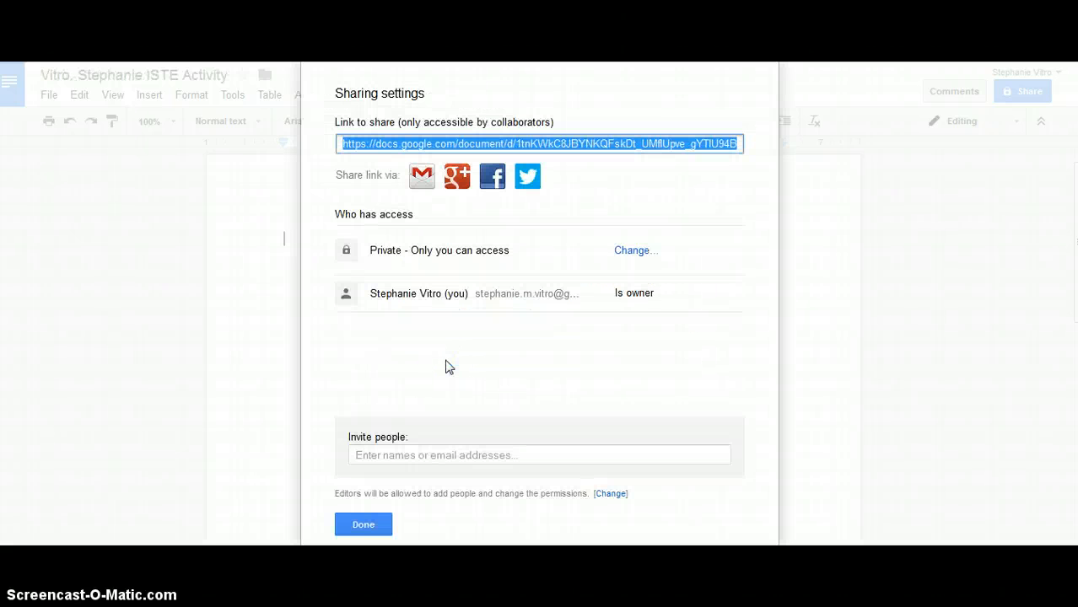
pyautogui.moveTo(421, 259)
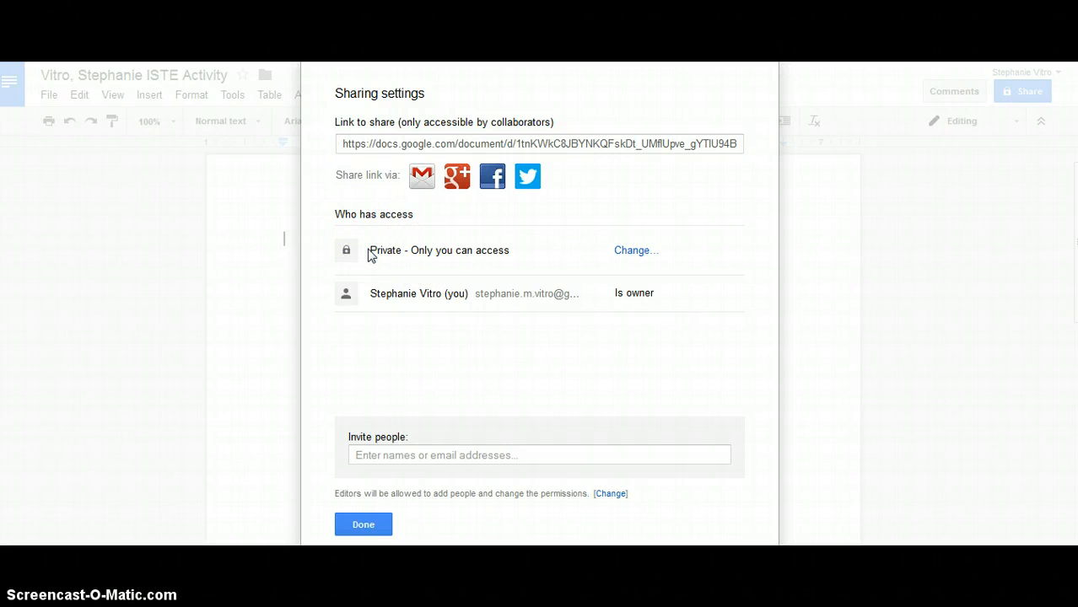
pyautogui.moveTo(626, 273)
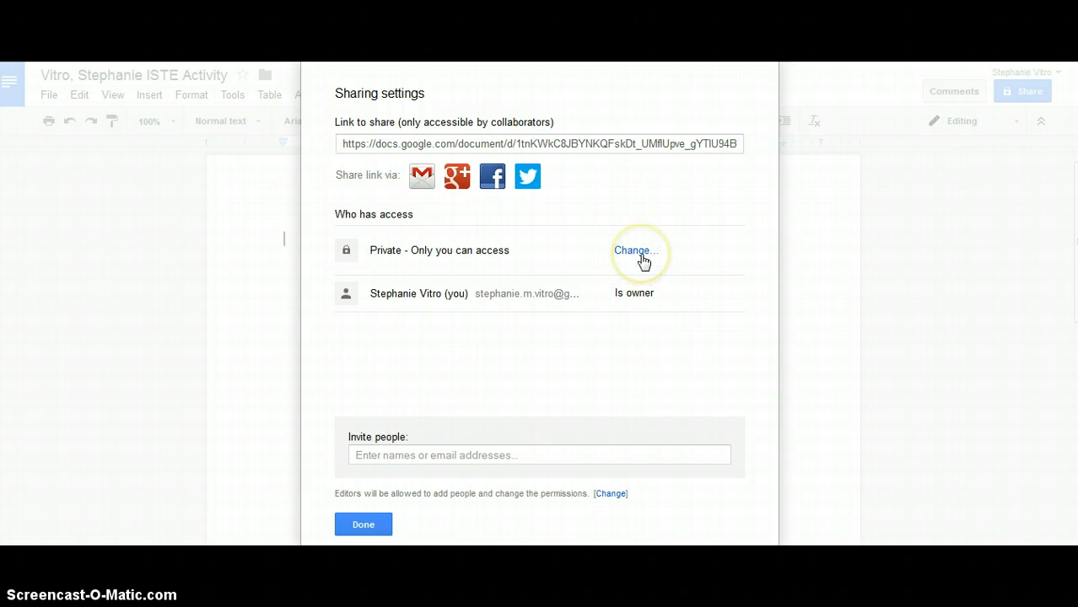
# - Open the Change options for the 'Private - Only you can access' link setting
pyautogui.click(635, 250)
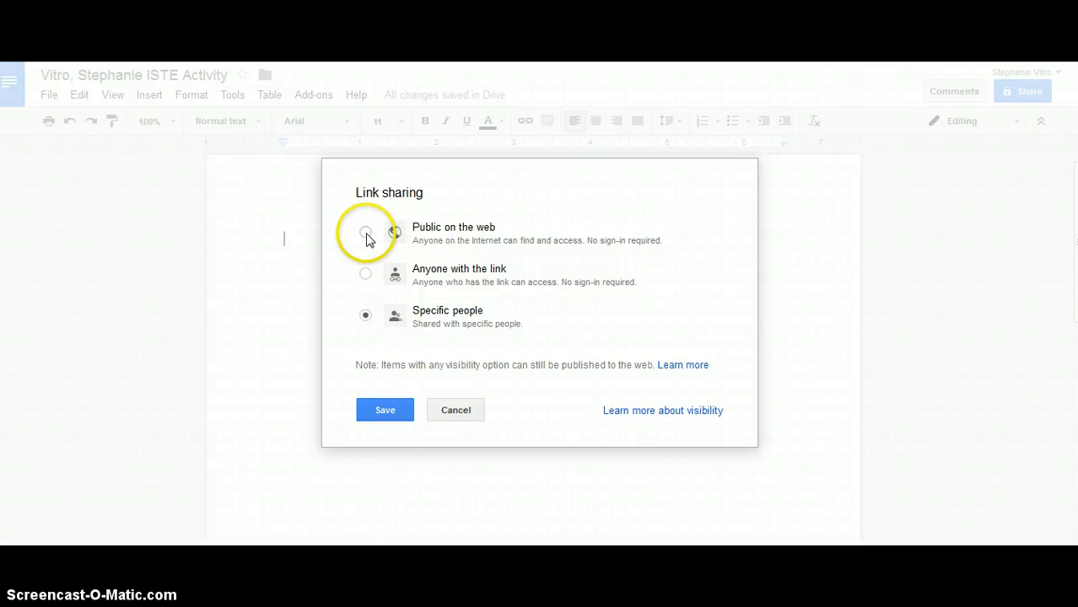
# - Set link sharing to 'Public on the web' and save
pyautogui.click(365, 233)
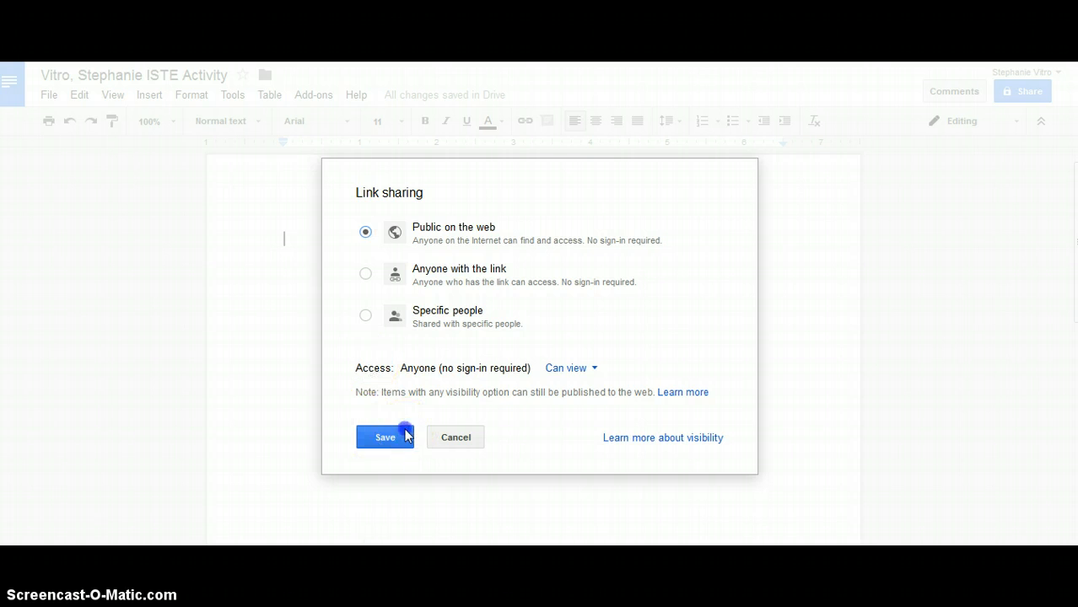
pyautogui.click(385, 436)
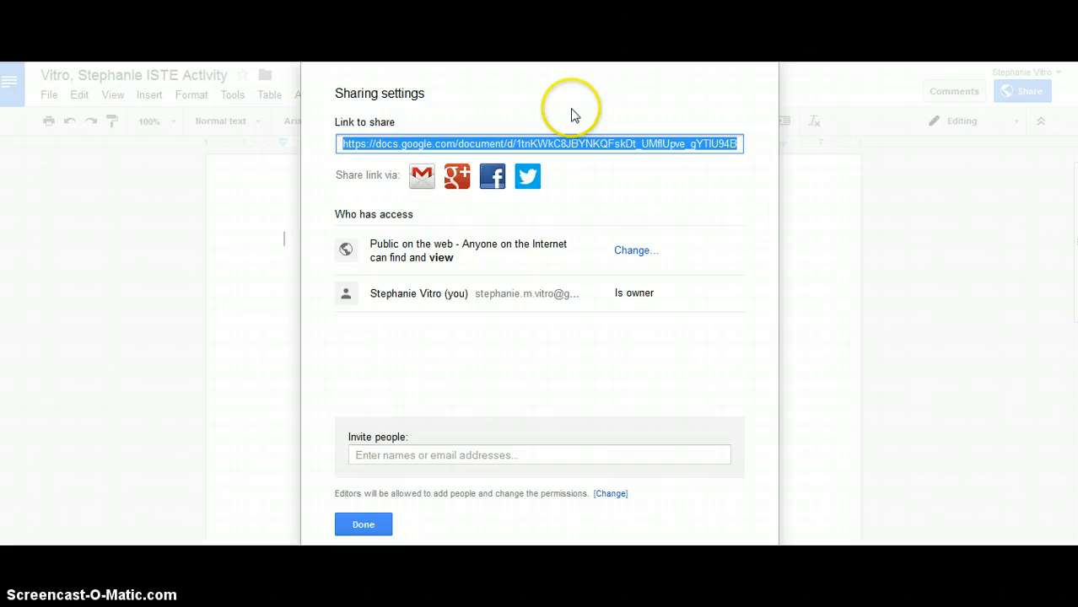
pyautogui.moveTo(336, 135)
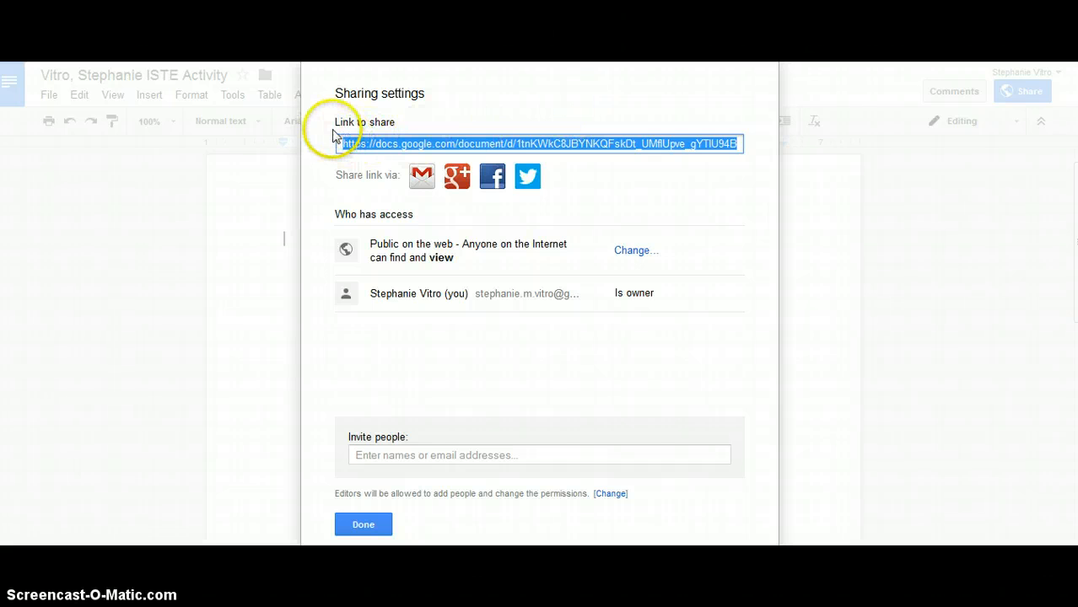